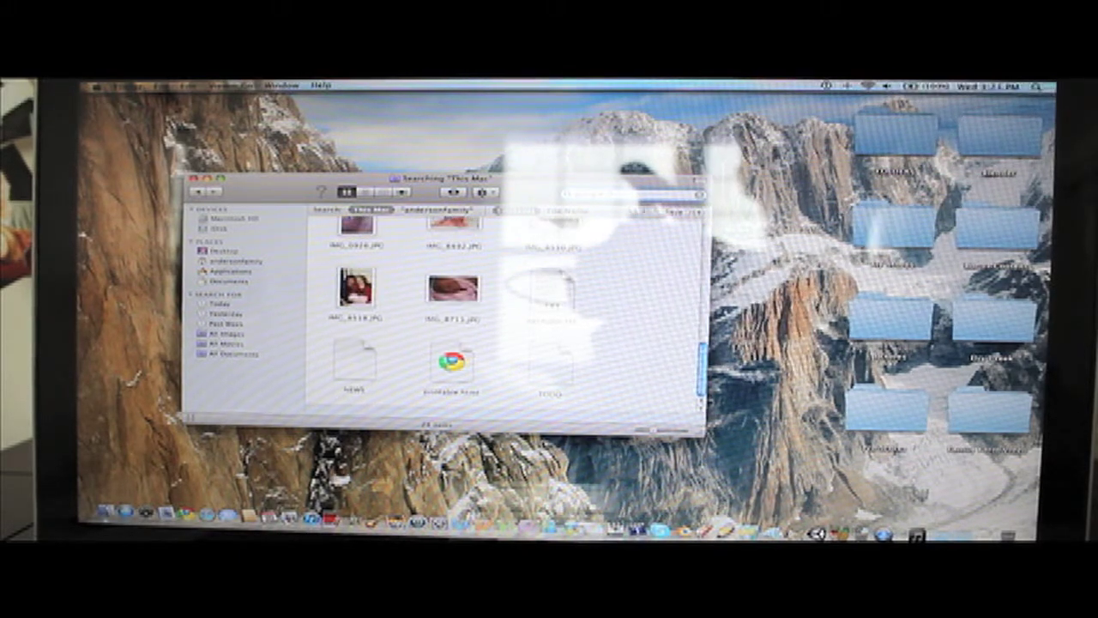
# - Leave the search results and show the home folder's contents from the sidebar
pyautogui.click(230, 260)
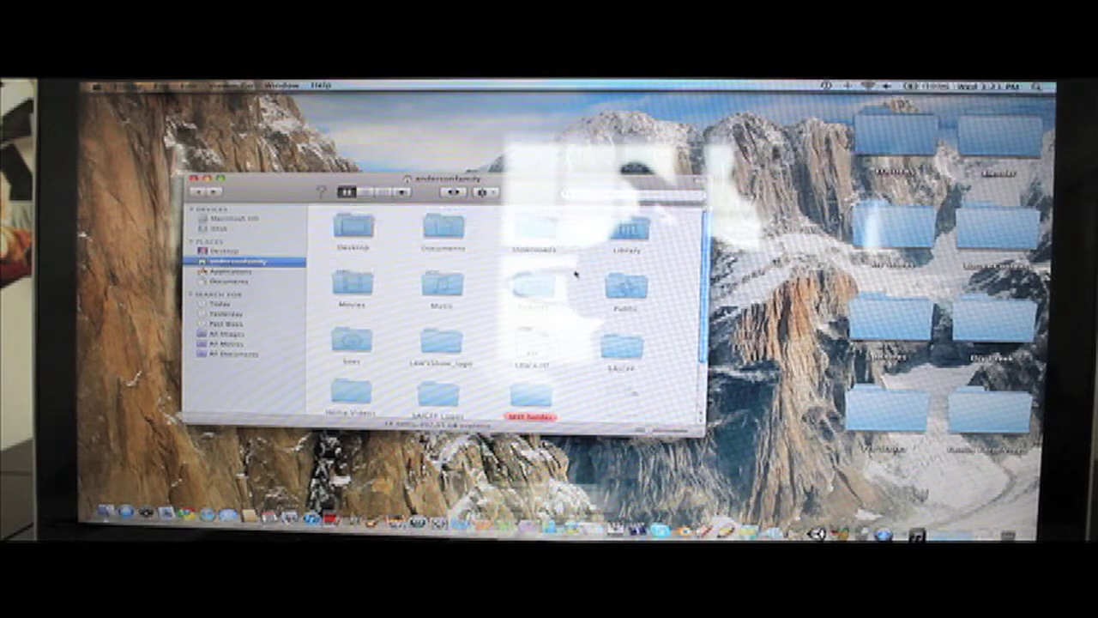